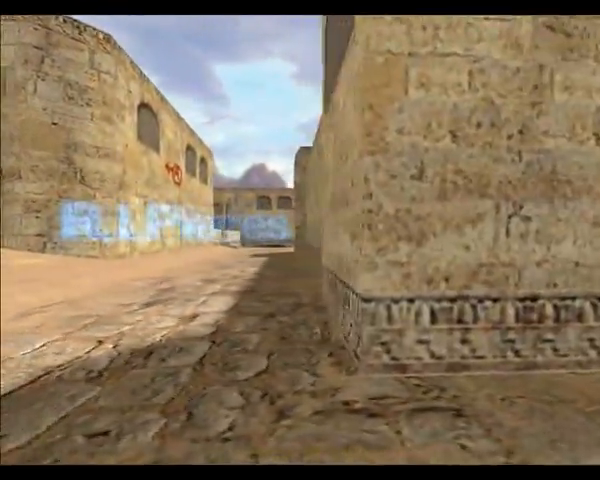
mouse_move(300, 240)
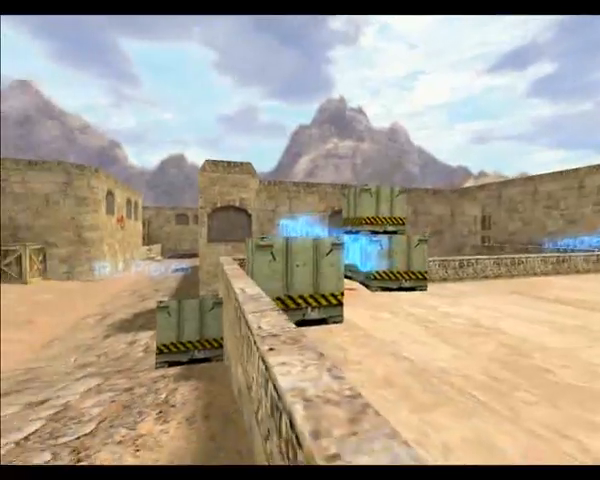
mouse_move(300, 240)
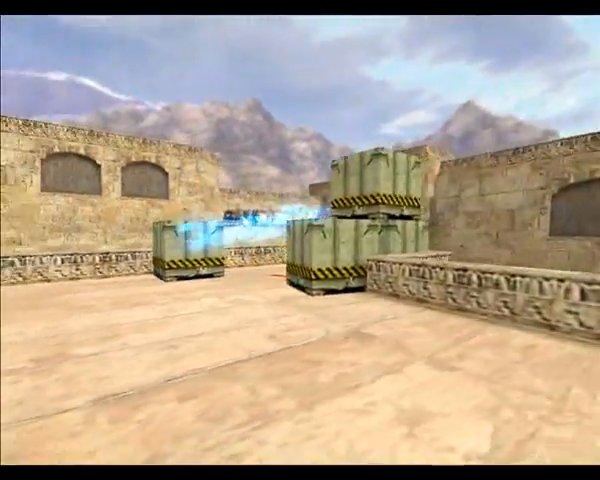
Launch hlae.exe from the unpacked hlae folder to show the empty Half-Life Advanced Effects window
key("alt+tab")
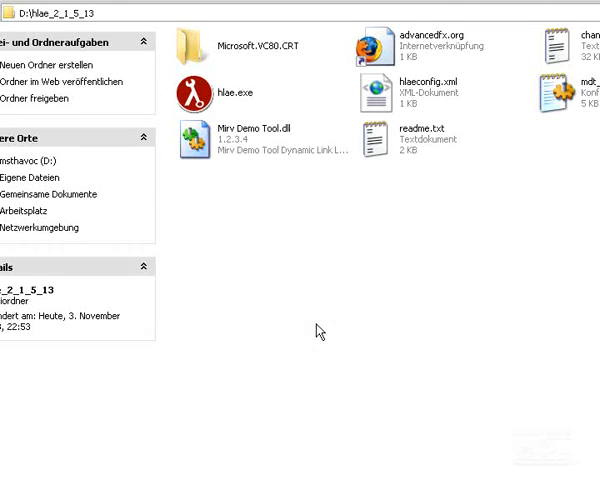
mouse_move(324, 324)
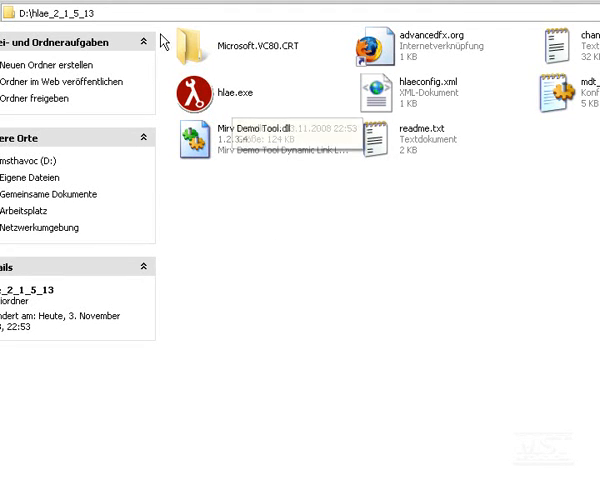
mouse_move(212, 92)
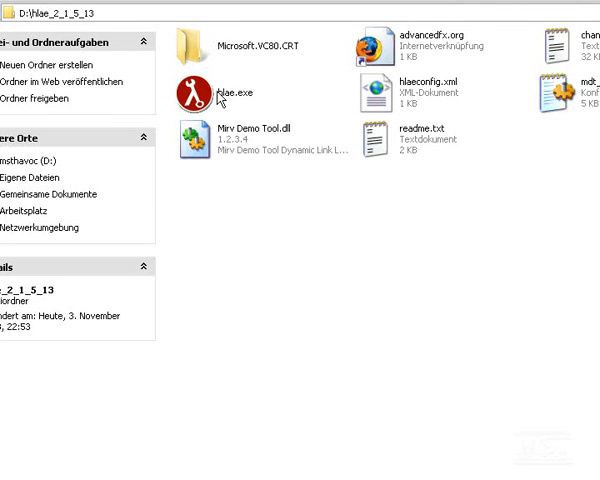
left_click(196, 92)
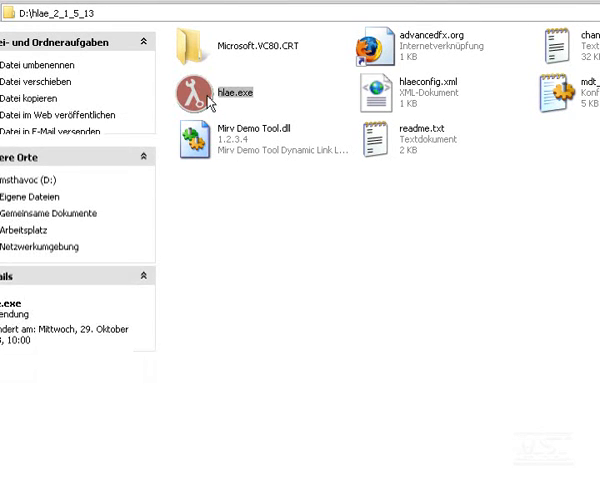
mouse_move(262, 148)
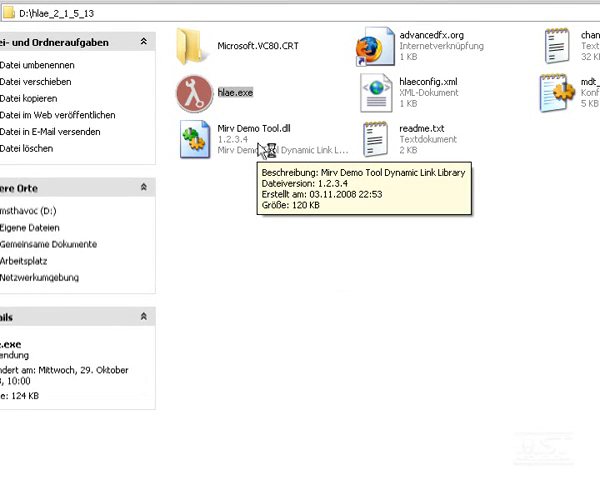
double_click(200, 90)
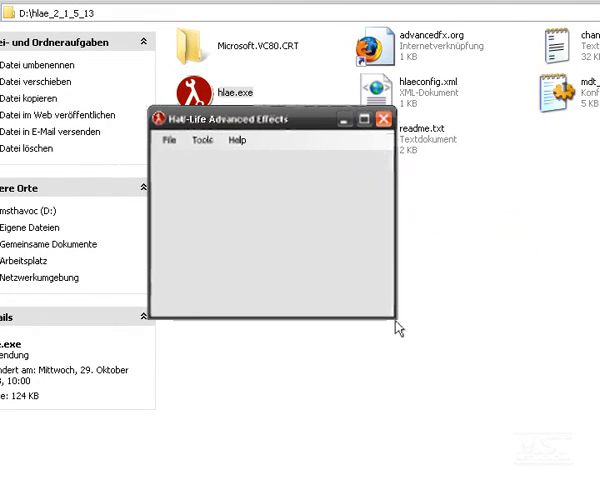
left_click_drag(392, 328, 468, 376)
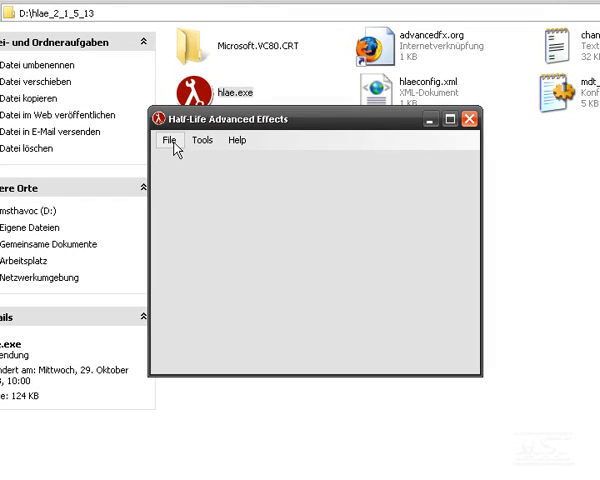
mouse_move(190, 164)
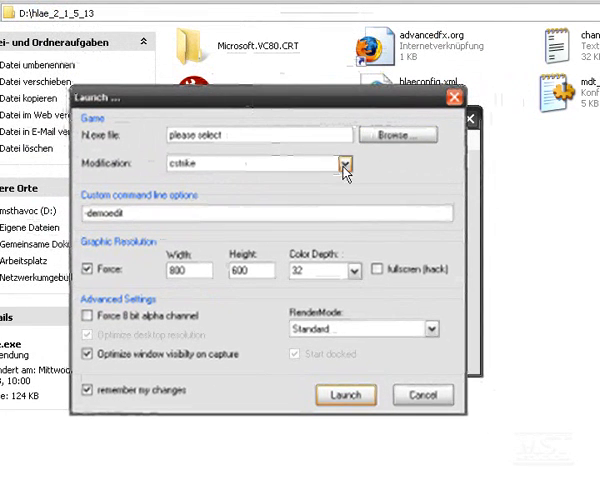
In the Launch dialog, browse to the counter-strike folder's hl.exe and choose cstrike as the modification
left_click(348, 160)
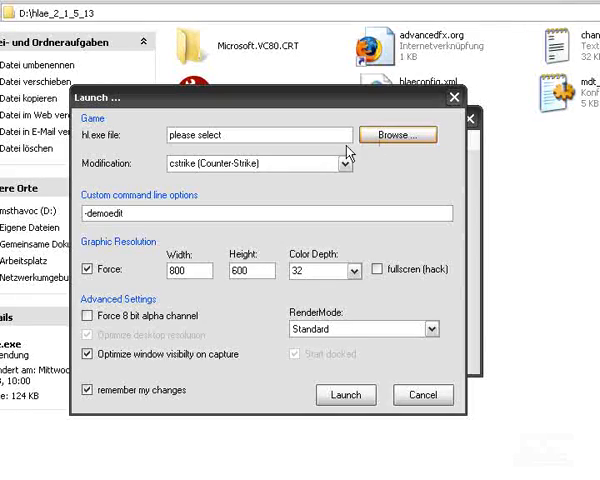
left_click(396, 134)
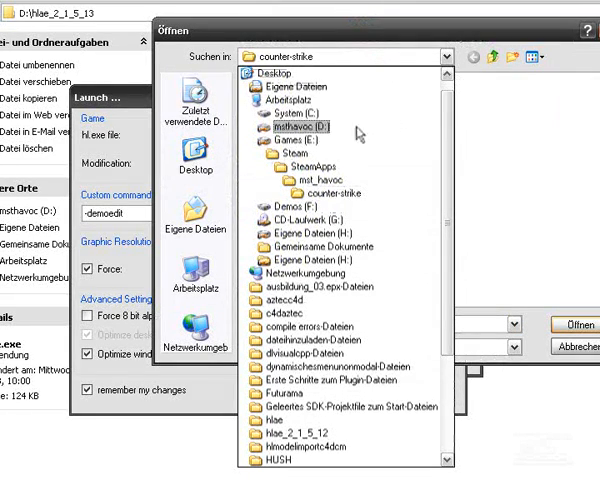
left_click(320, 180)
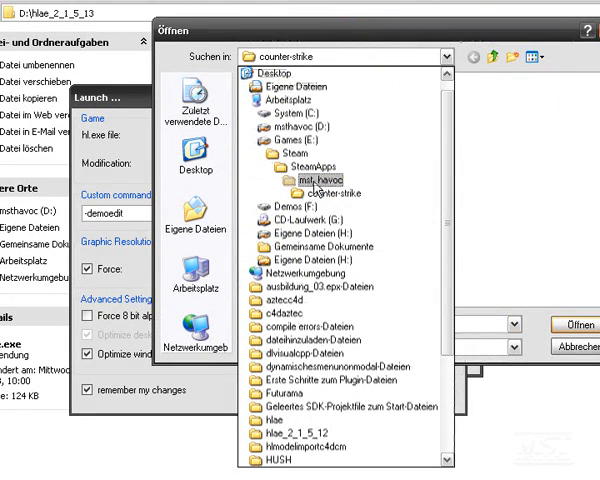
left_click(318, 182)
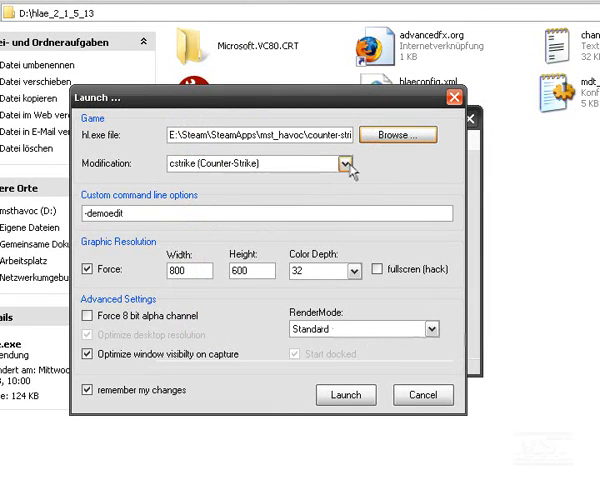
left_click(344, 162)
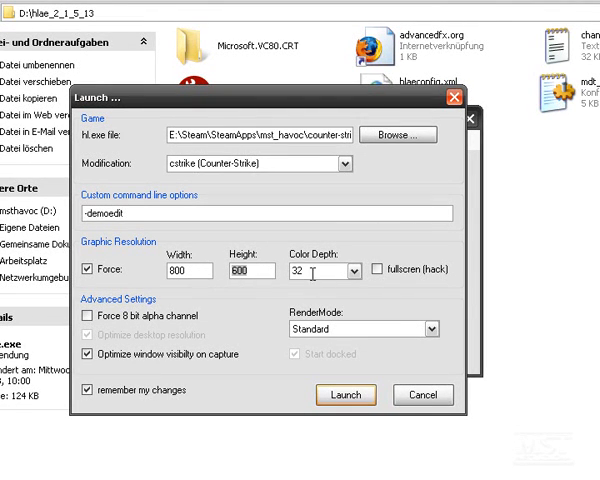
mouse_move(348, 340)
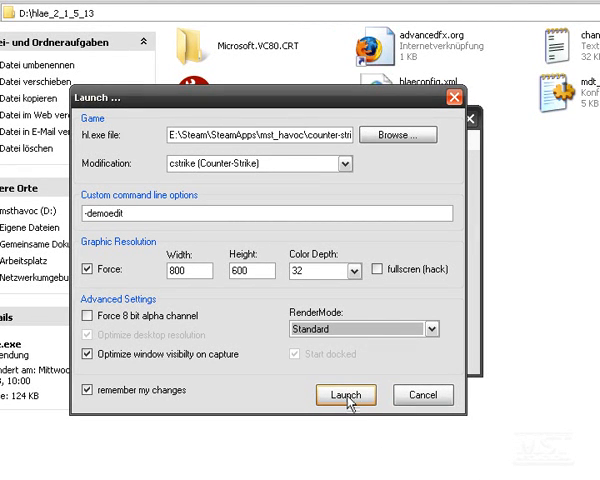
Launch the game and enter 'viewdemo 3dstext' in the console to play the recorded demo
left_click(344, 394)
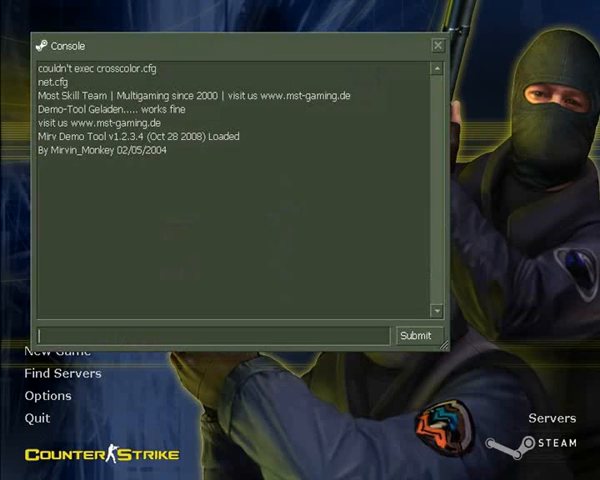
mouse_move(170, 20)
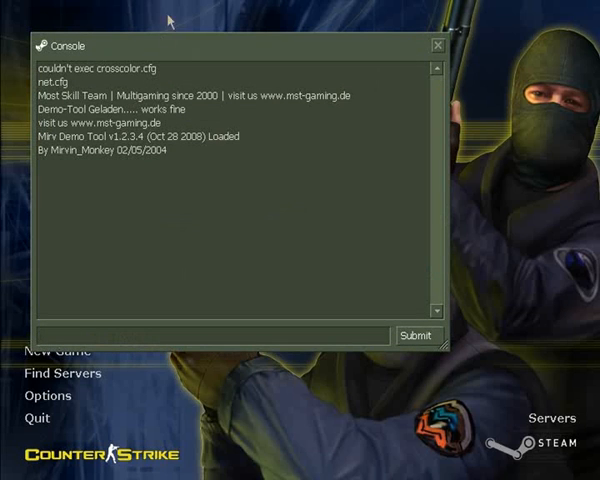
left_click_drag(240, 46, 310, 32)
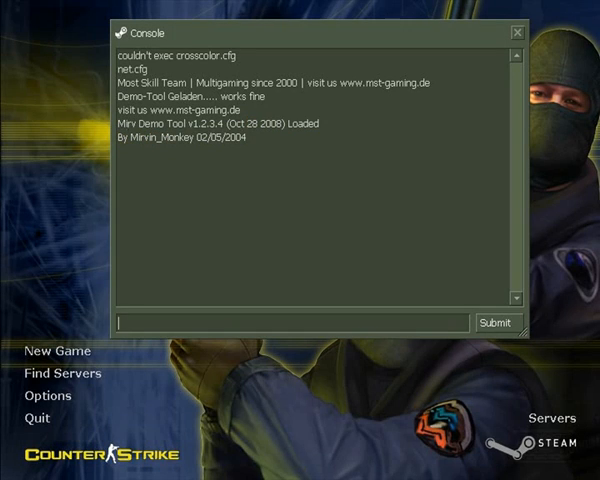
type("viewdemo")
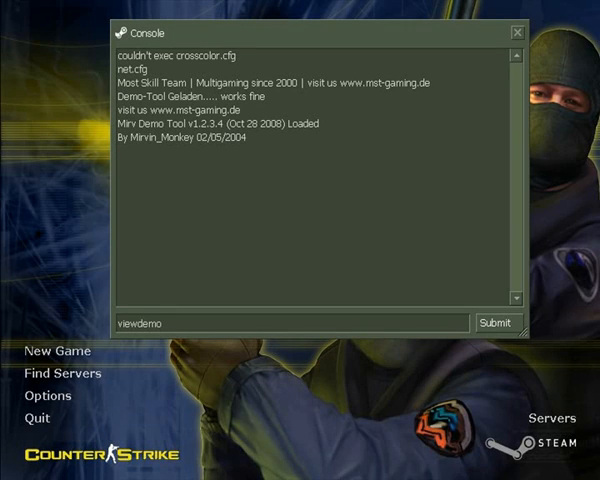
type("3")
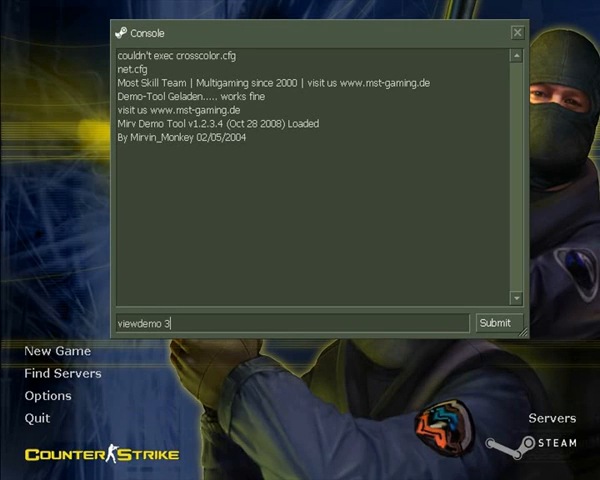
type("stext")
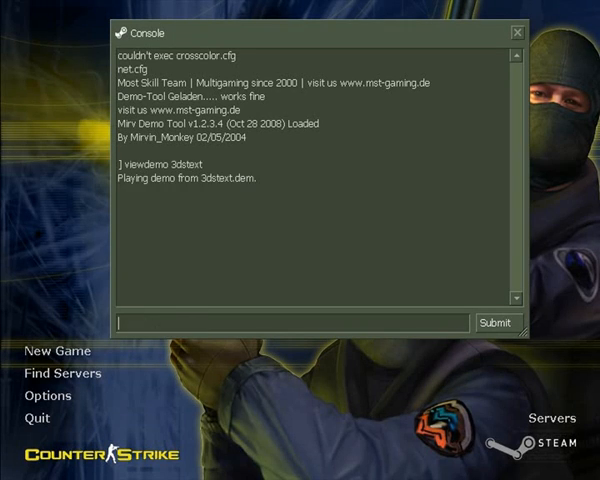
Leave the console so the demo footage of the dust map fills the screen
left_click(496, 322)
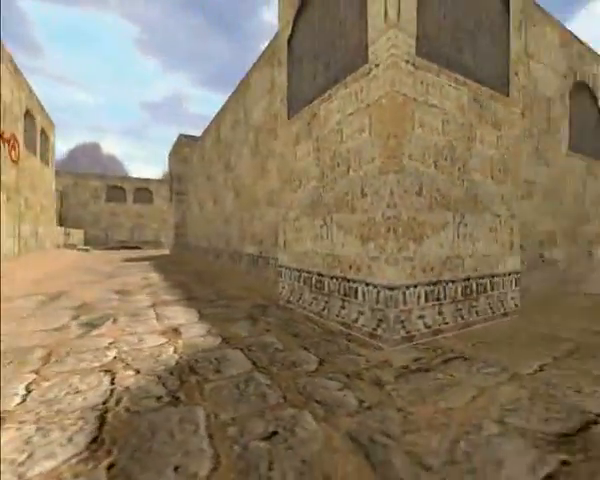
mouse_move(300, 240)
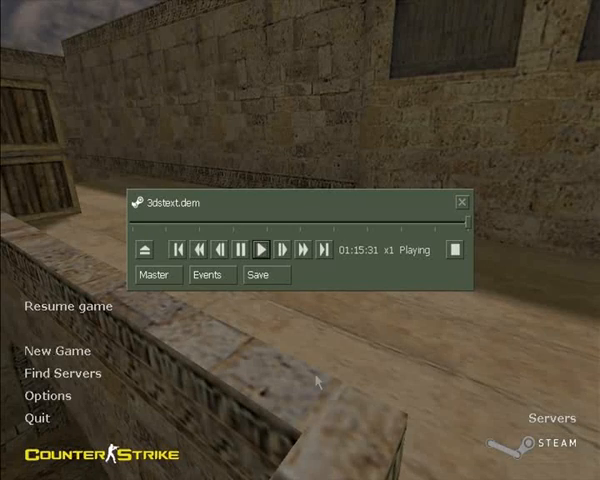
Submit mirv_movie_filename "D:\HLAETUT\3dstext" in the console to set the capture output
left_click(244, 250)
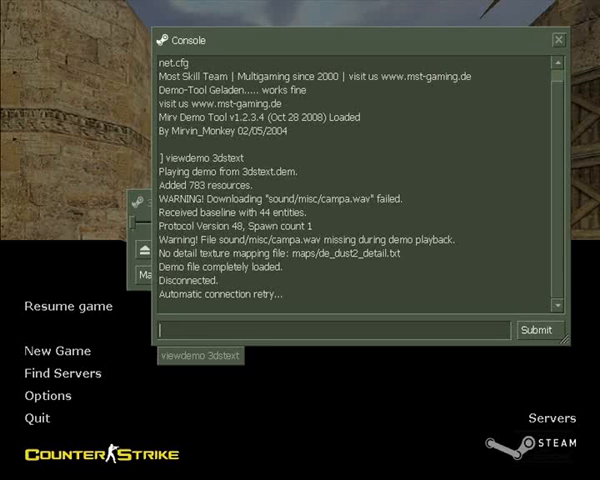
type("mirv_movie_filename")
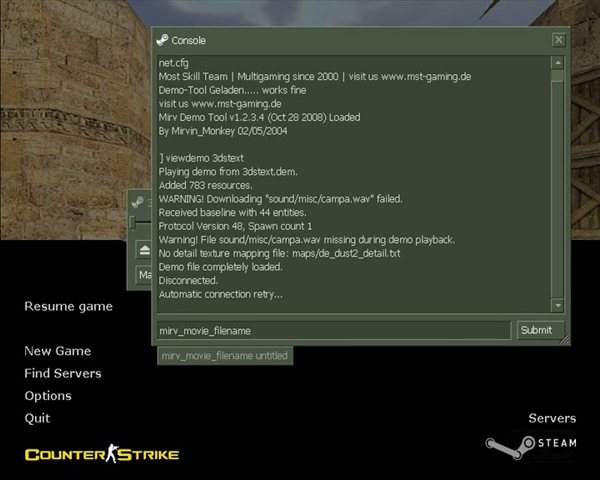
left_click(350, 330)
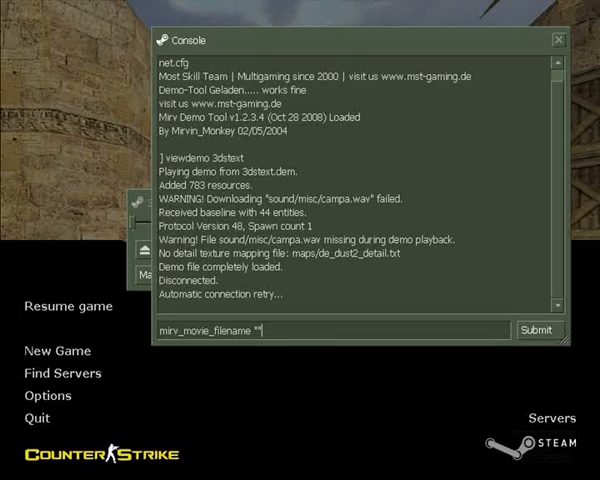
type("D:\\HLAETUT\\")
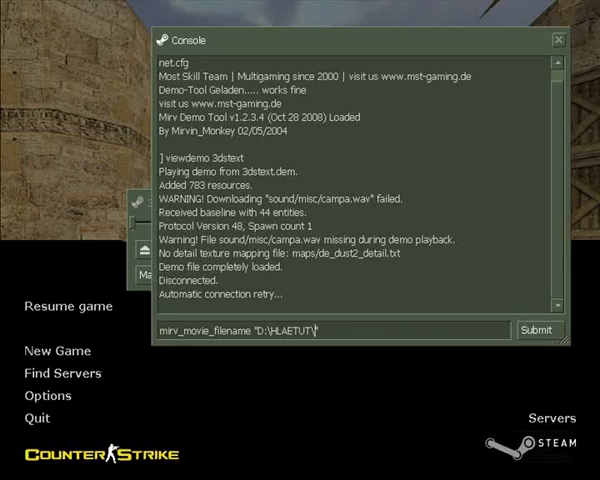
type("3dstext")
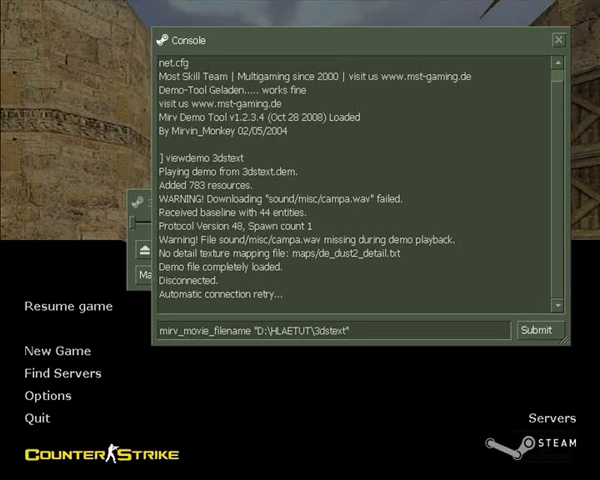
left_click(542, 328)
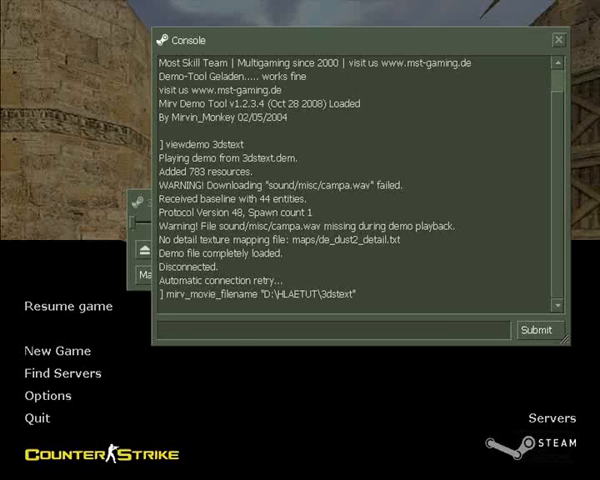
Enter the mirv movie camera-motion export command in the console
type("mirv_movie")
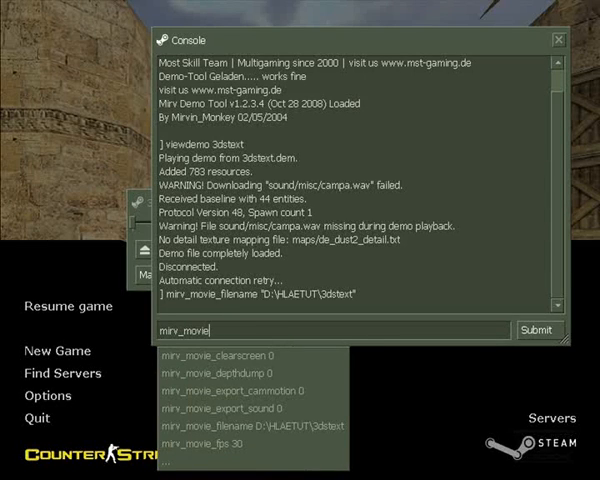
type("_")
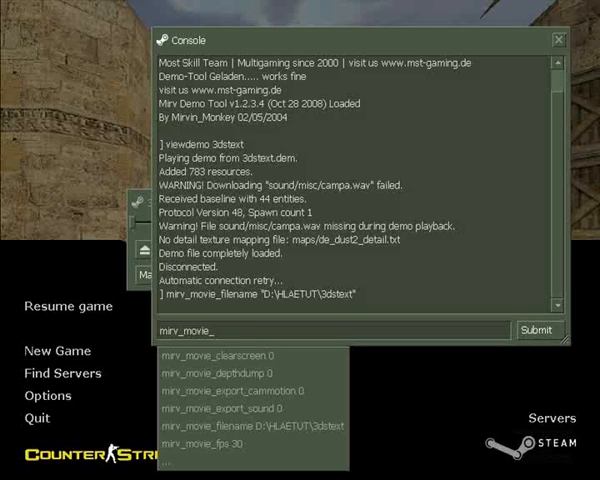
type("fps")
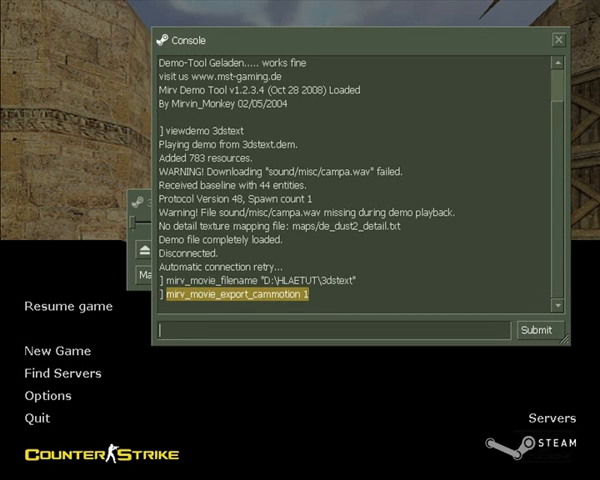
Bind F1 to mirv_recordmovie_start in the console
left_click_drag(370, 40, 280, 44)
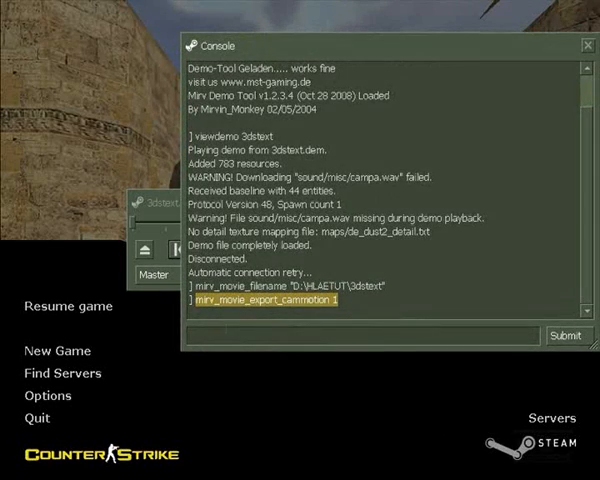
type("bii")
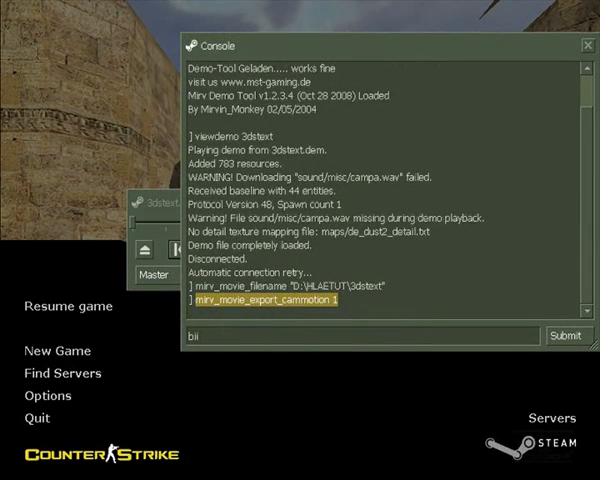
type("bind")
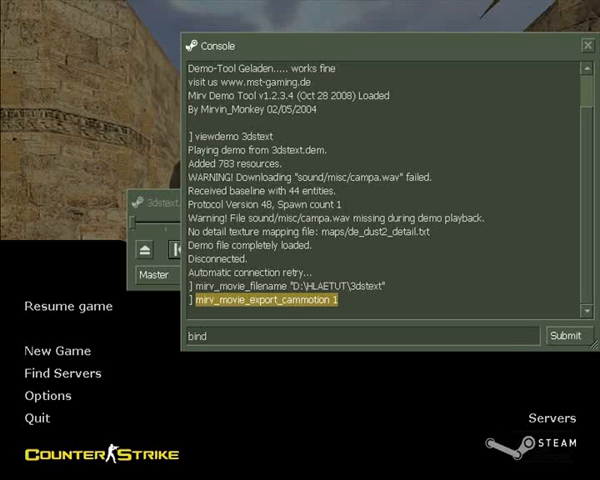
type("F1")
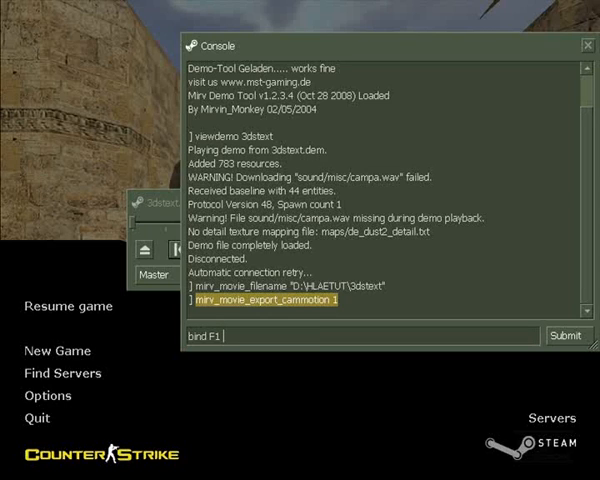
type("mirv_movi")
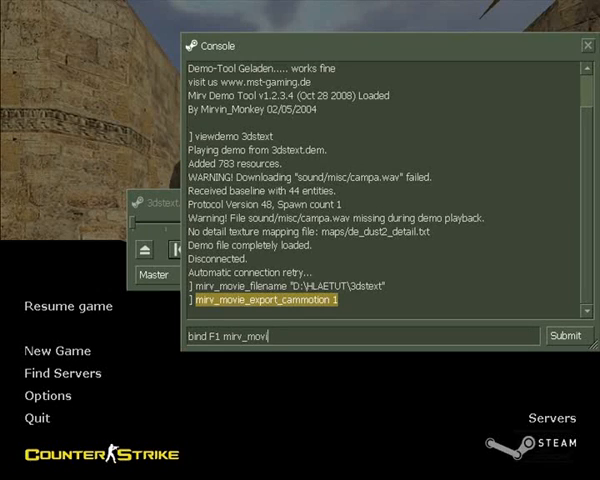
key("BackSpace")
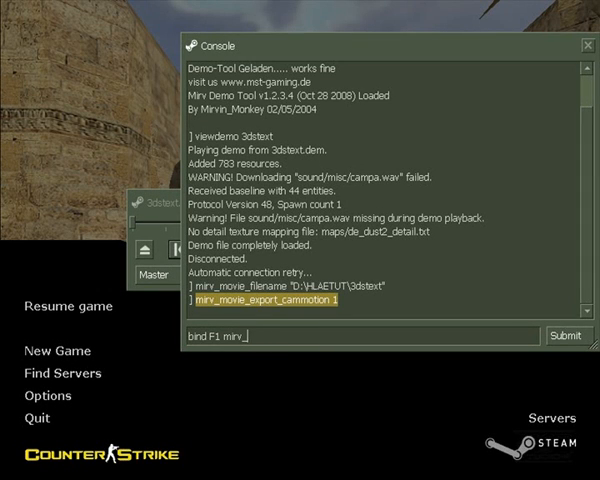
type("_recordmovie")
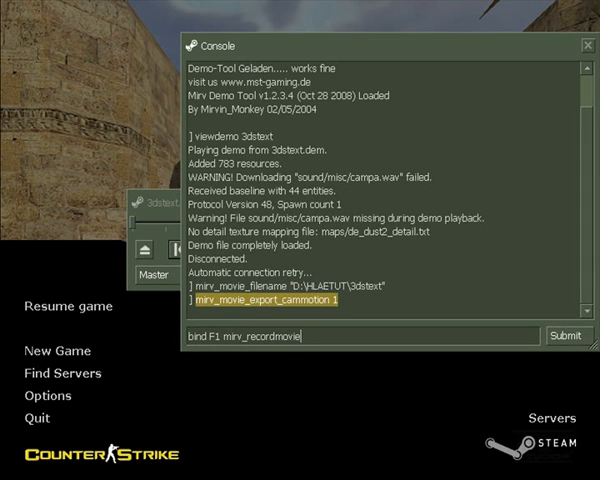
type("_st")
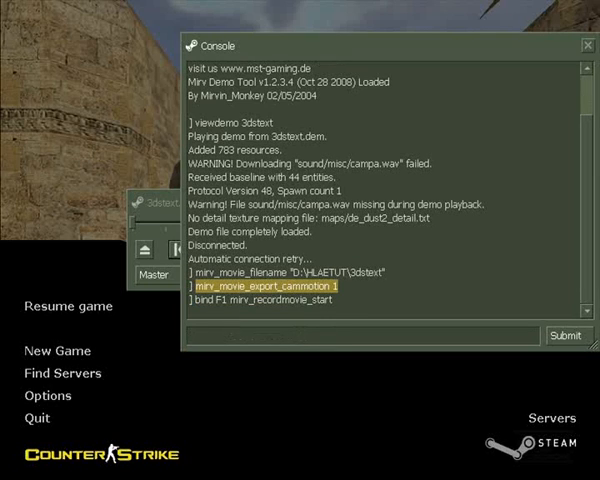
Bind F2 to mirv_recordmovie_stop in the console
type("bind F2")
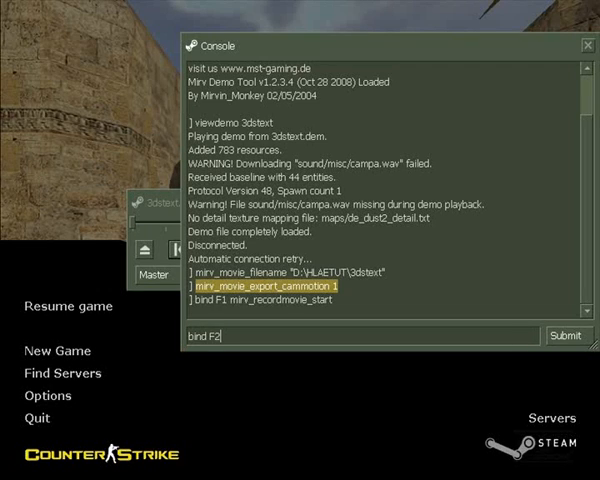
type("mirv_m")
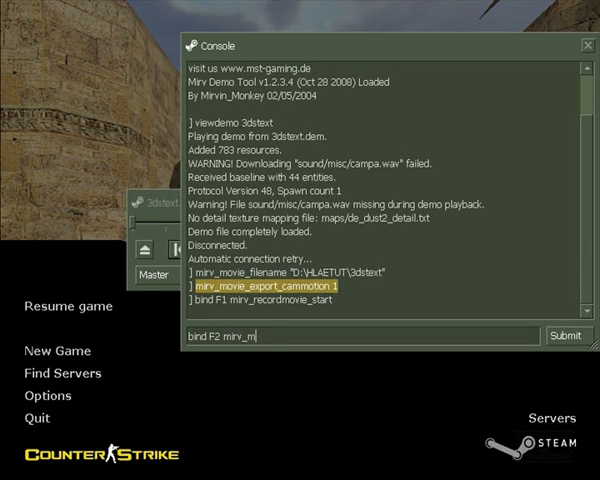
type("re")
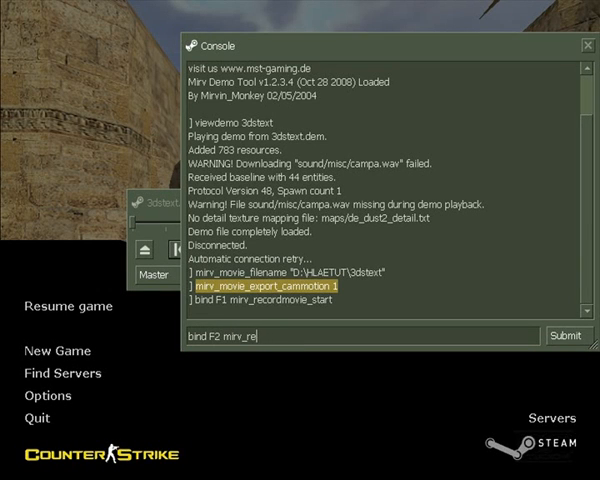
type("cordmovie")
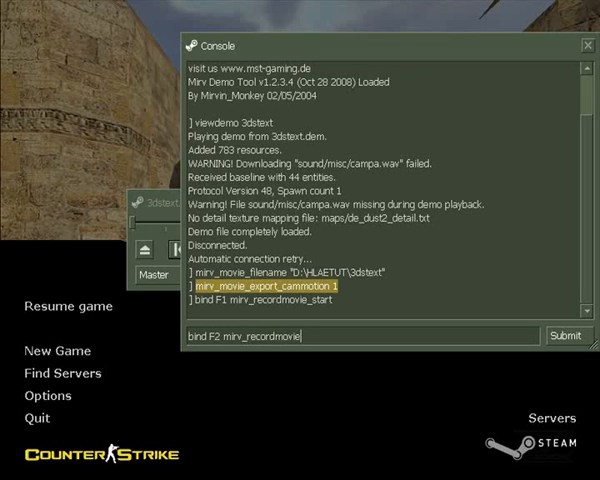
type("_stop")
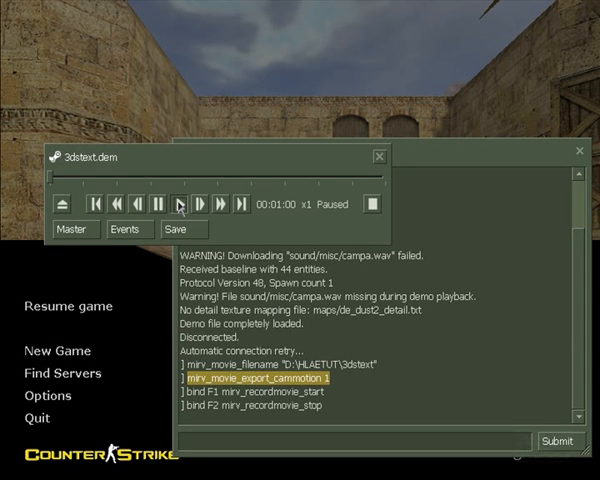
Resume the paused demo so HLAE captures its playback through the map
left_click(184, 202)
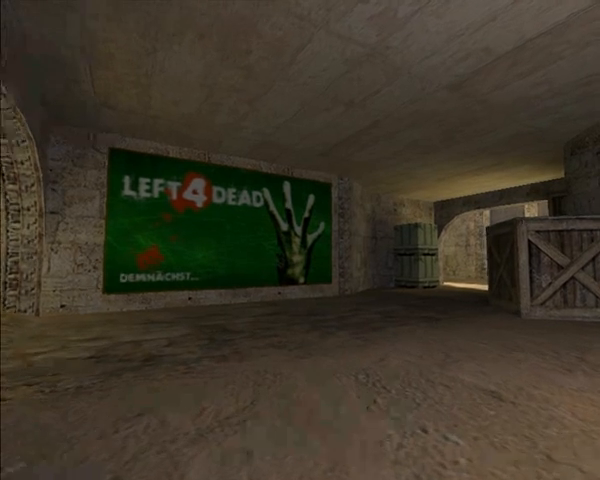
mouse_move(300, 240)
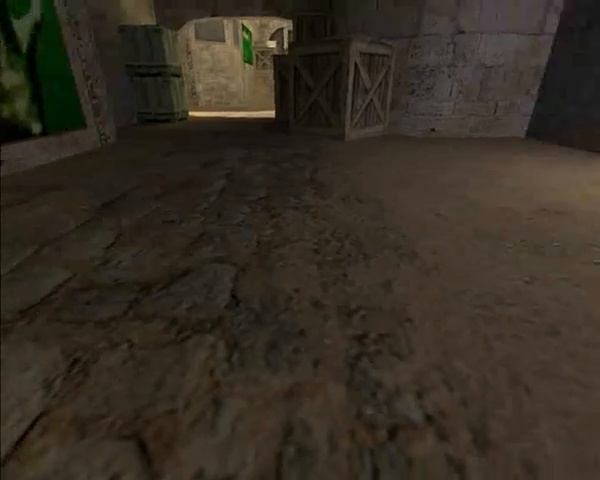
mouse_move(300, 240)
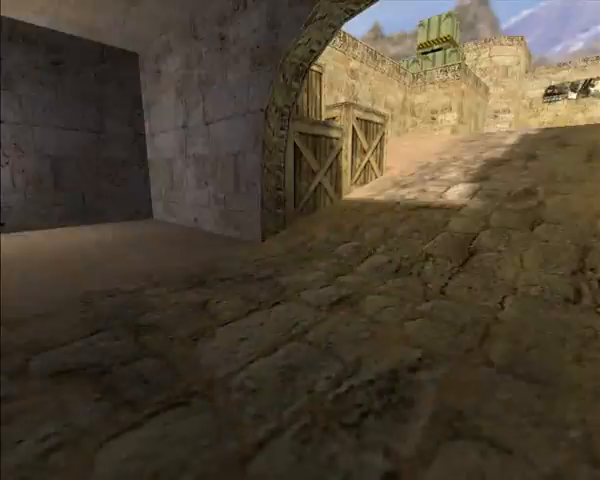
mouse_move(300, 240)
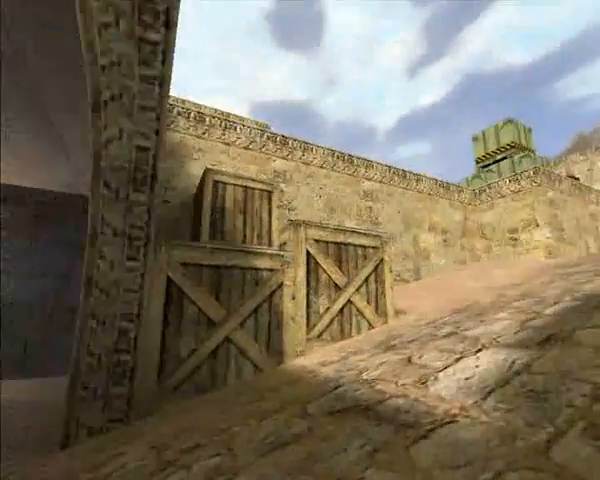
mouse_move(300, 240)
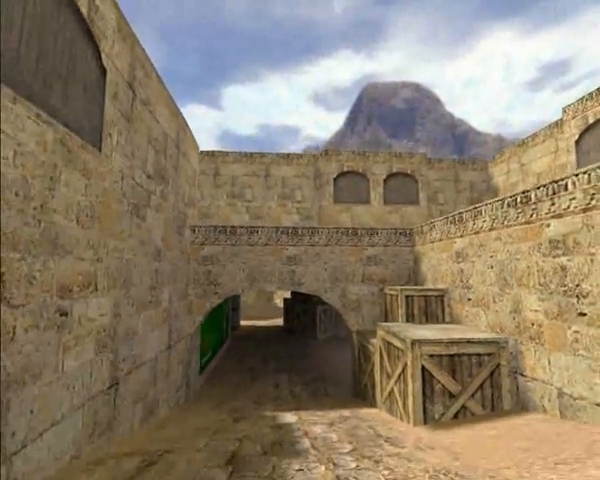
mouse_move(300, 240)
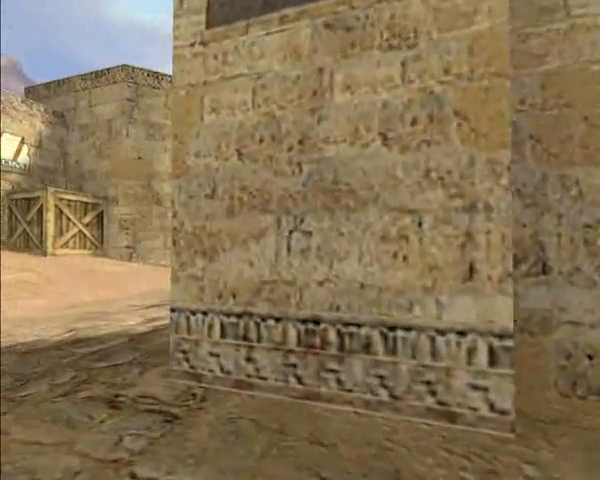
mouse_move(300, 240)
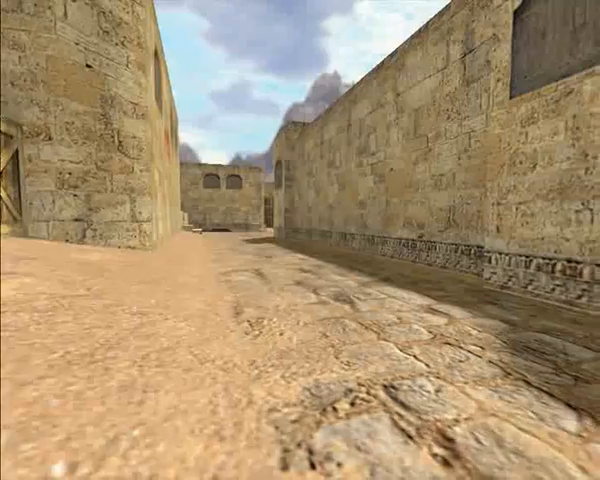
mouse_move(300, 240)
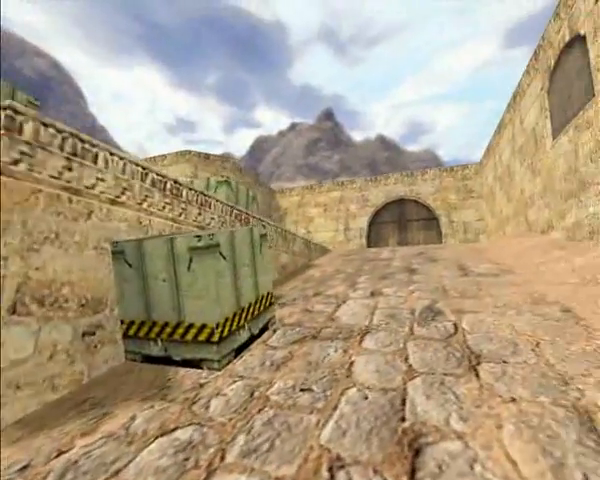
mouse_move(300, 240)
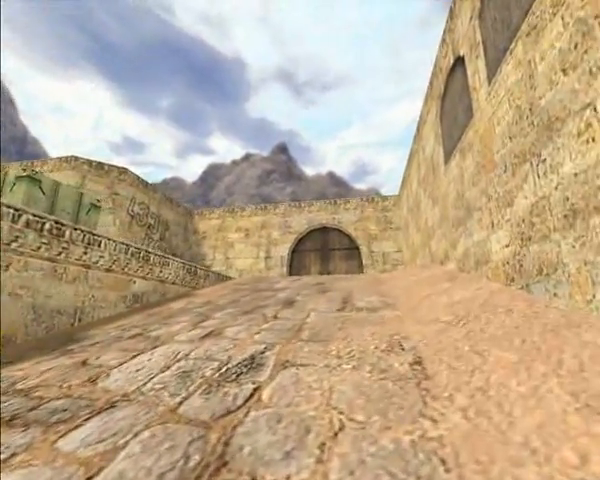
mouse_move(300, 240)
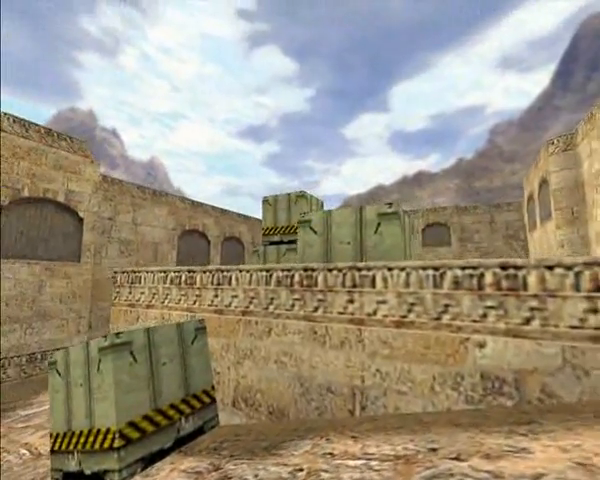
mouse_move(300, 240)
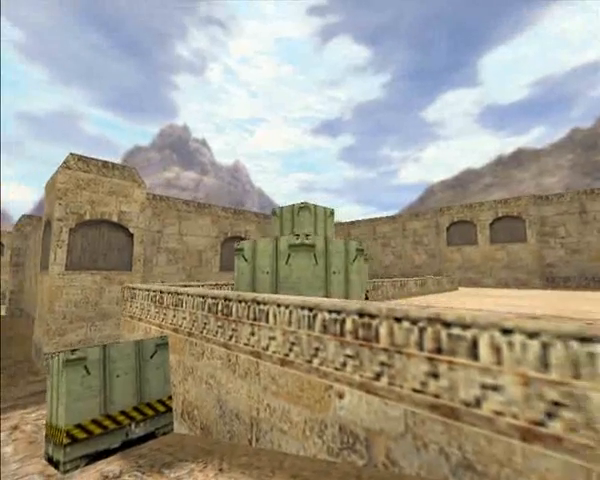
mouse_move(300, 240)
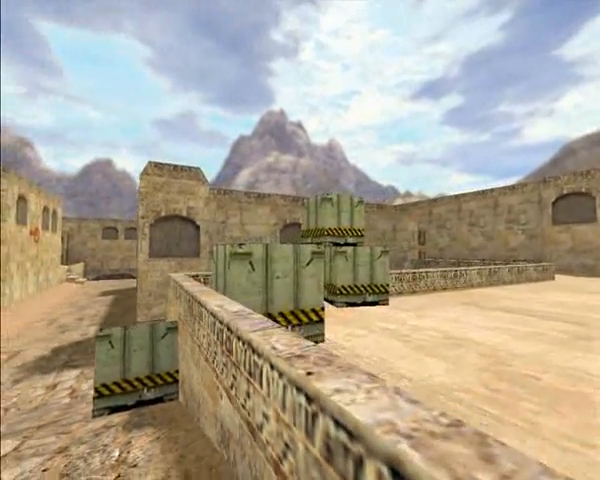
mouse_move(300, 240)
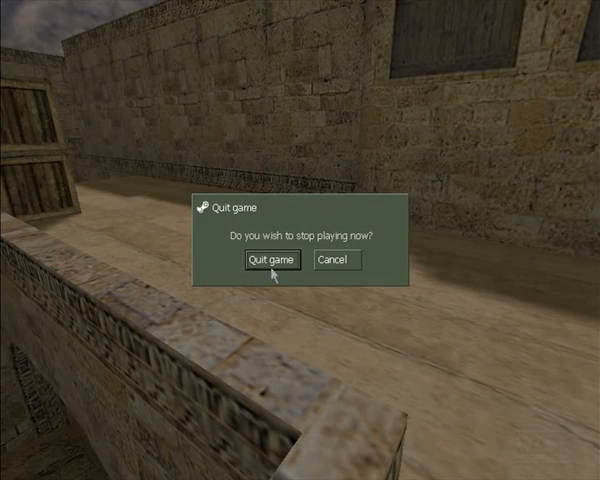
Confirm quitting the game, scroll the captured TGA frames and open the .bvh camera-motion file in SciTE
left_click(266, 260)
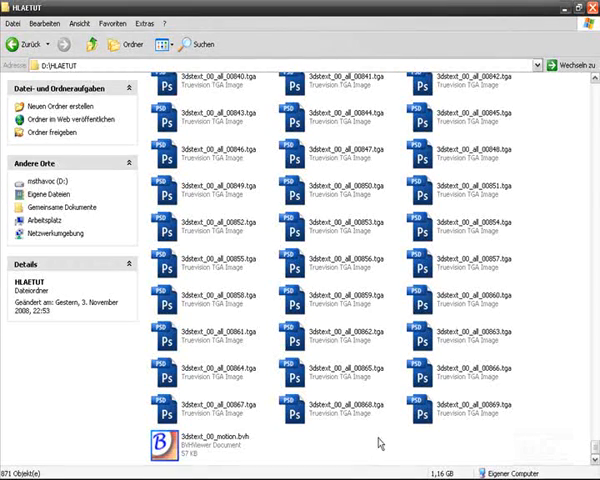
mouse_move(388, 432)
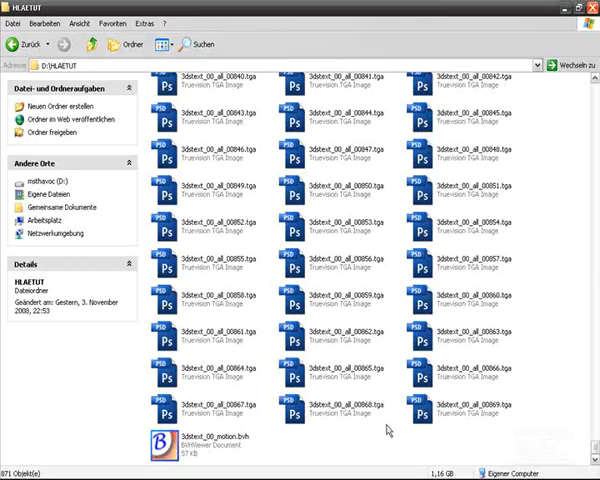
scroll("up", 3)
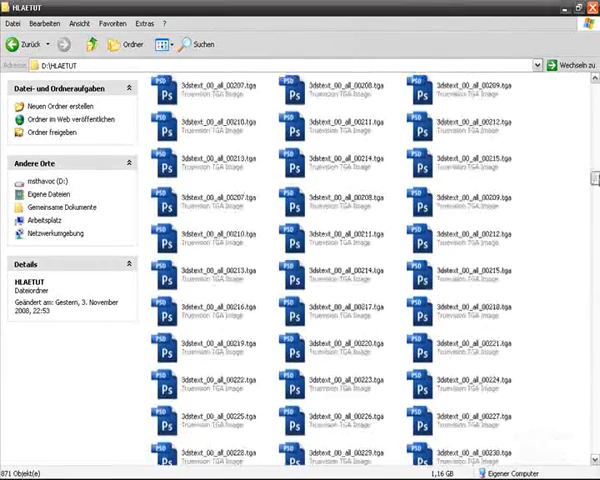
scroll("up", 3)
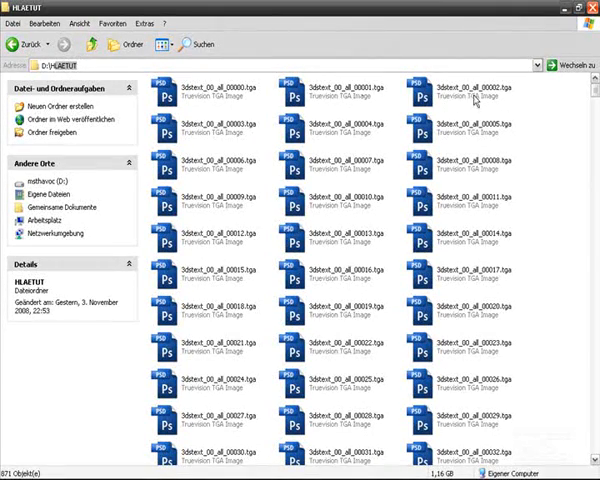
scroll("down", 3)
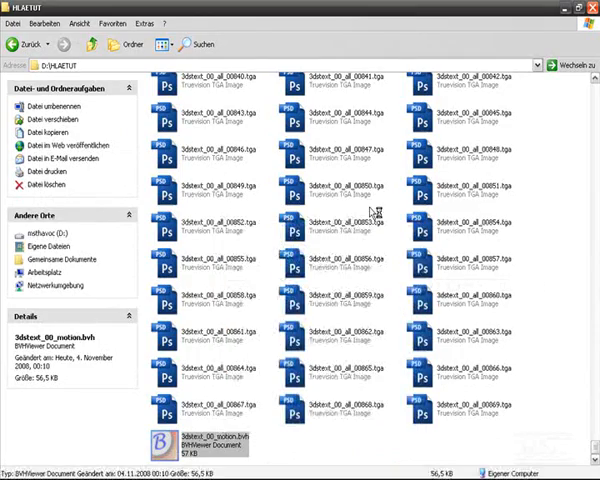
double_click(190, 448)
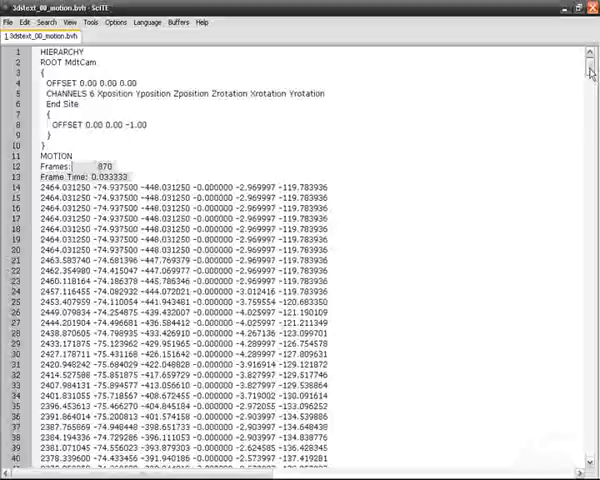
Scroll through the BVH frame data in SciTE
scroll("down", 3)
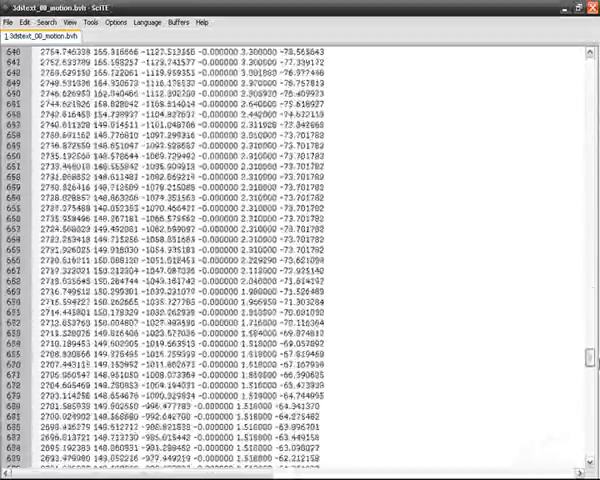
scroll("down", 3)
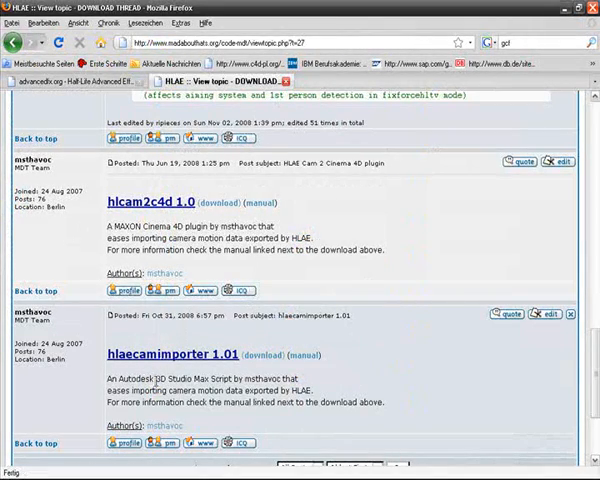
Download the hlaecamimporter archive, extract hlaecamimporter101.ms to 3dsmax7\scripts via WinRAR, then head to the program launcher
left_click(242, 356)
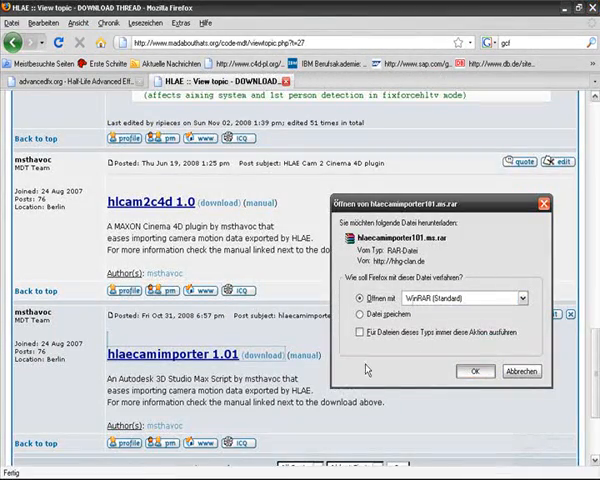
left_click(466, 372)
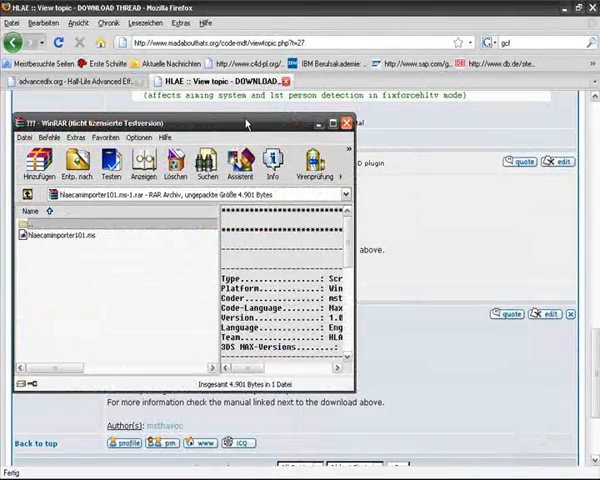
left_click(334, 122)
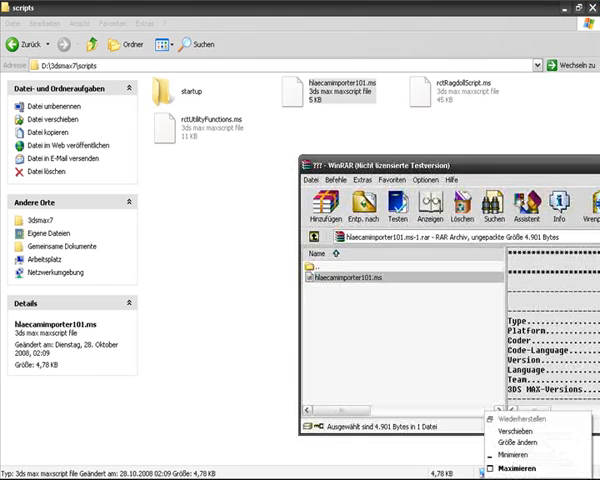
left_click(24, 472)
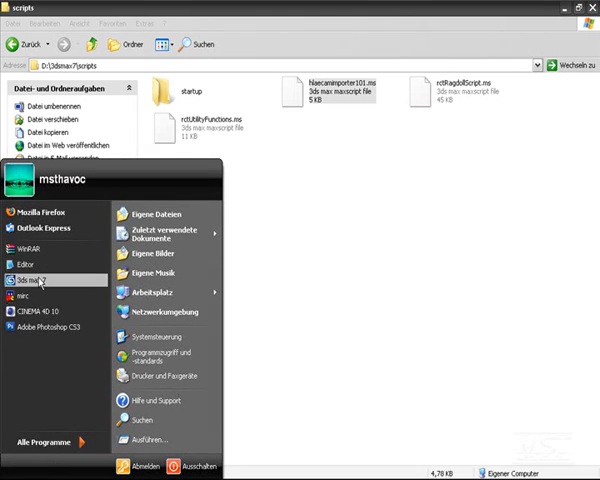
Launch 3ds Max and show the MAXScript rollout in the Utilities panel
left_click(276, 244)
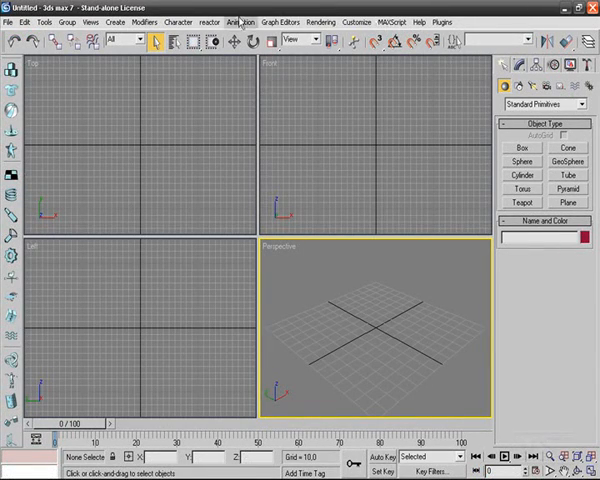
left_click(400, 22)
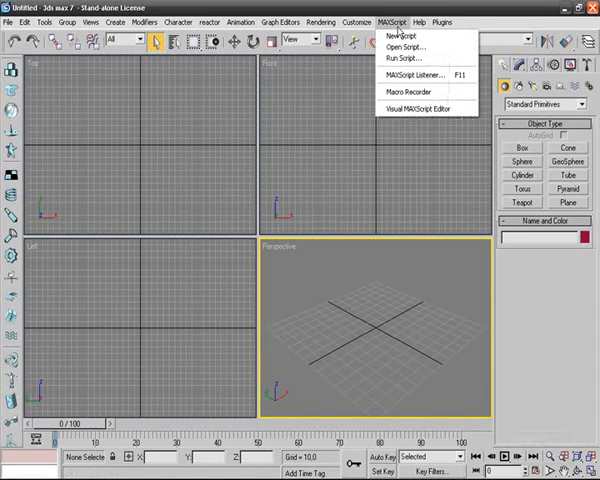
mouse_move(404, 58)
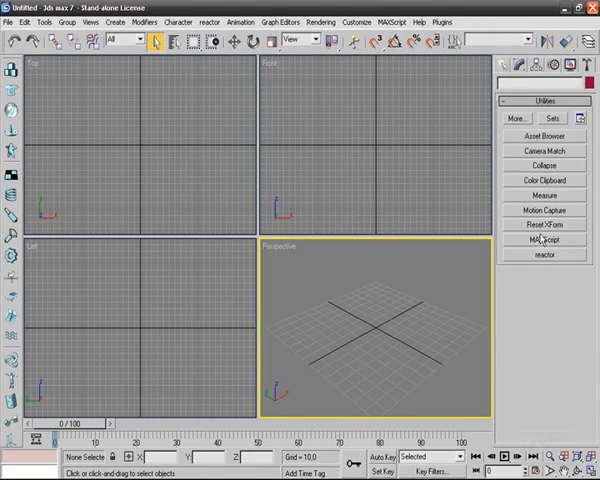
left_click(544, 240)
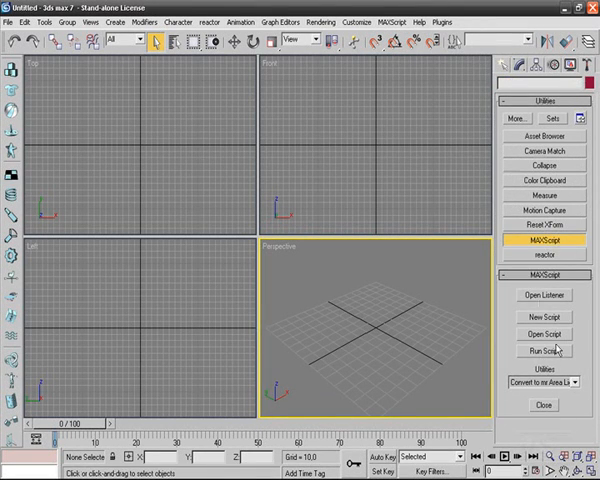